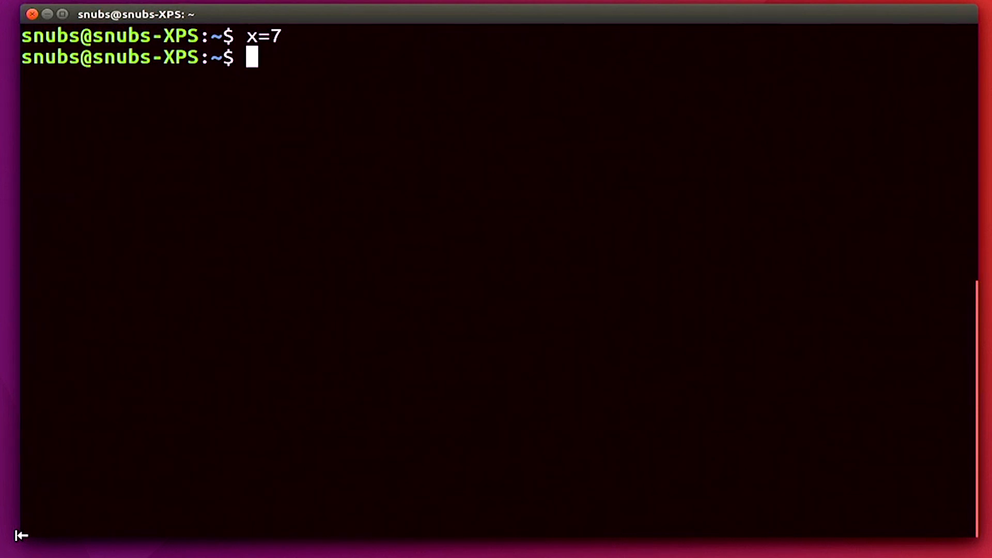
# Step: Enter the one-line test if [ $x=7 ] echoing "equals 7" else "does not equal 7"
pyautogui.write('if [')
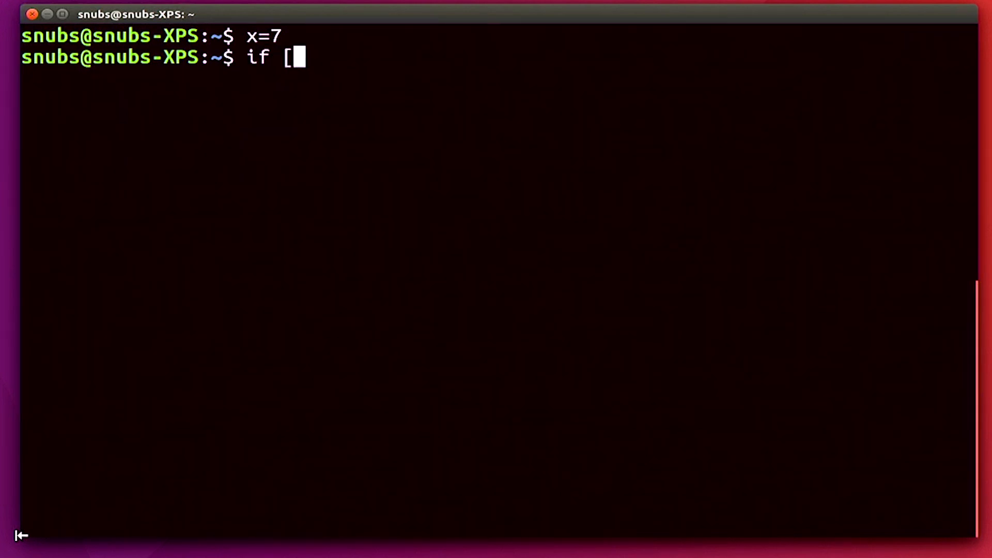
pyautogui.write('$x')
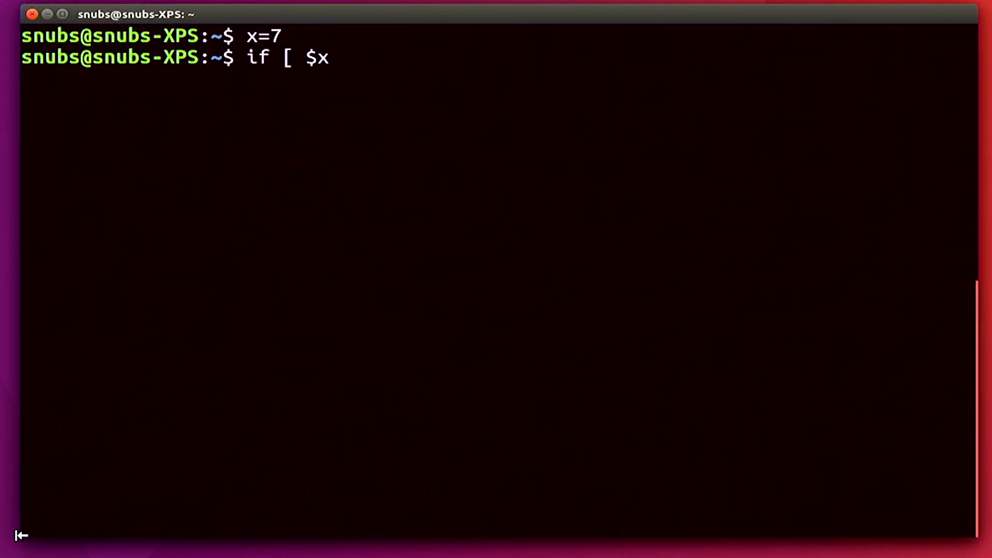
pyautogui.write('=7]; then')
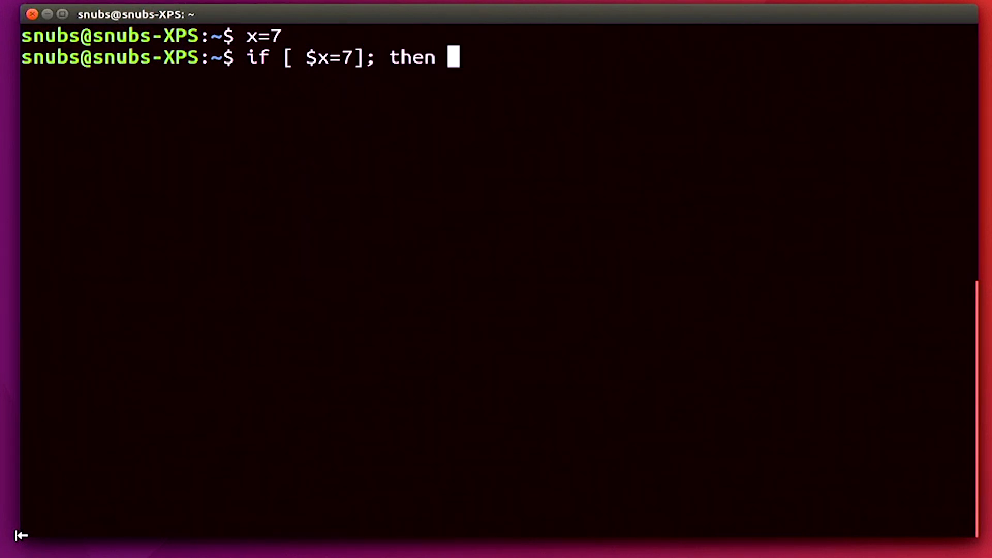
pyautogui.write('echo "')
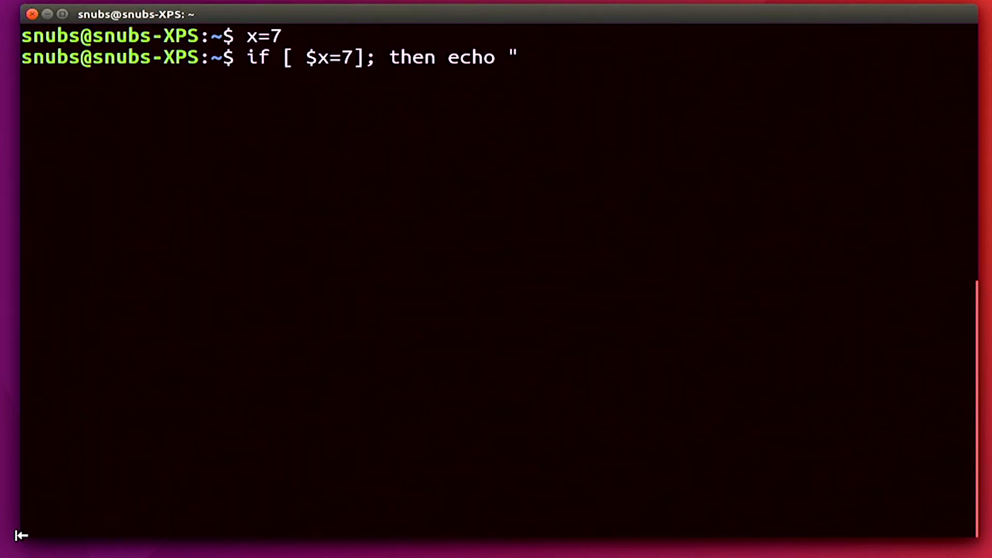
pyautogui.write('equals 7')
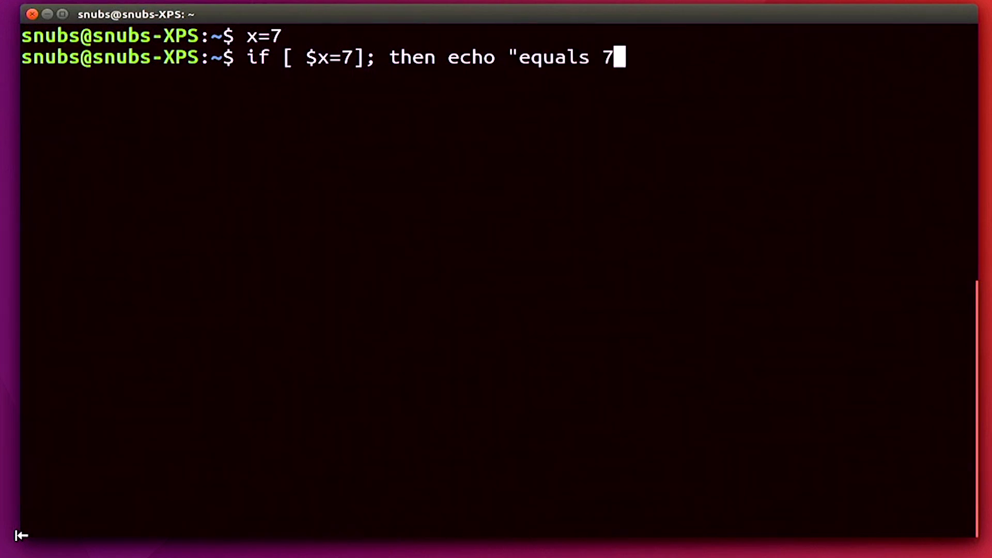
pyautogui.write('";')
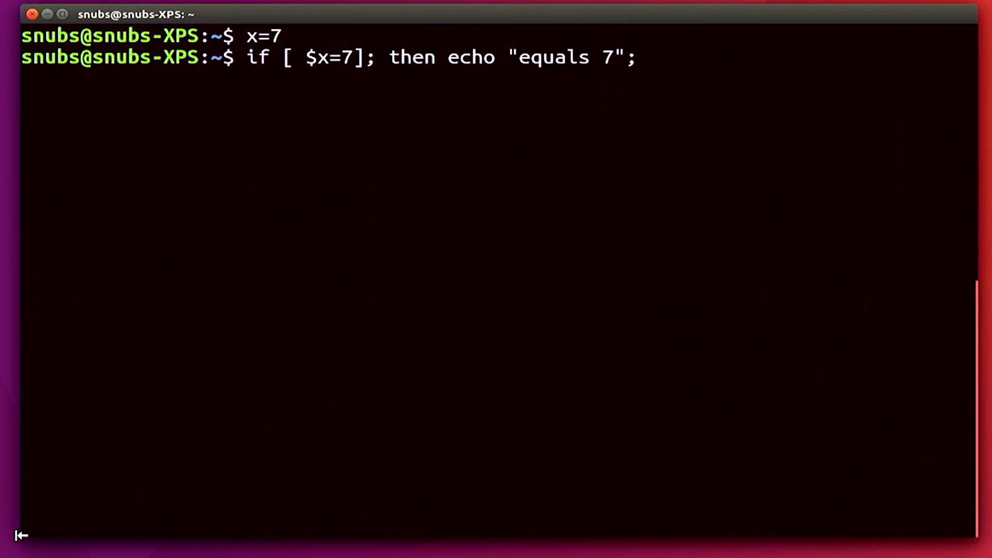
pyautogui.write('else')
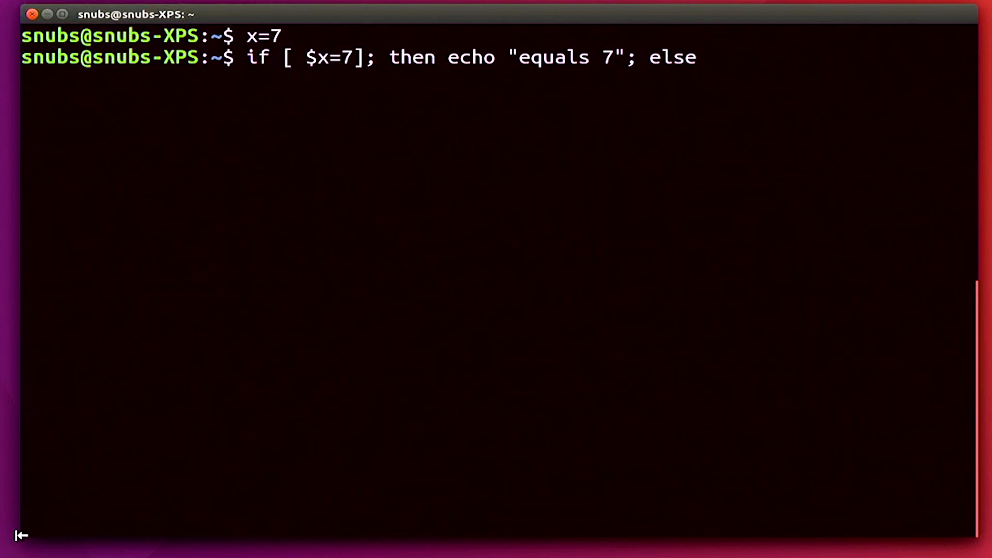
pyautogui.write('echo "d')
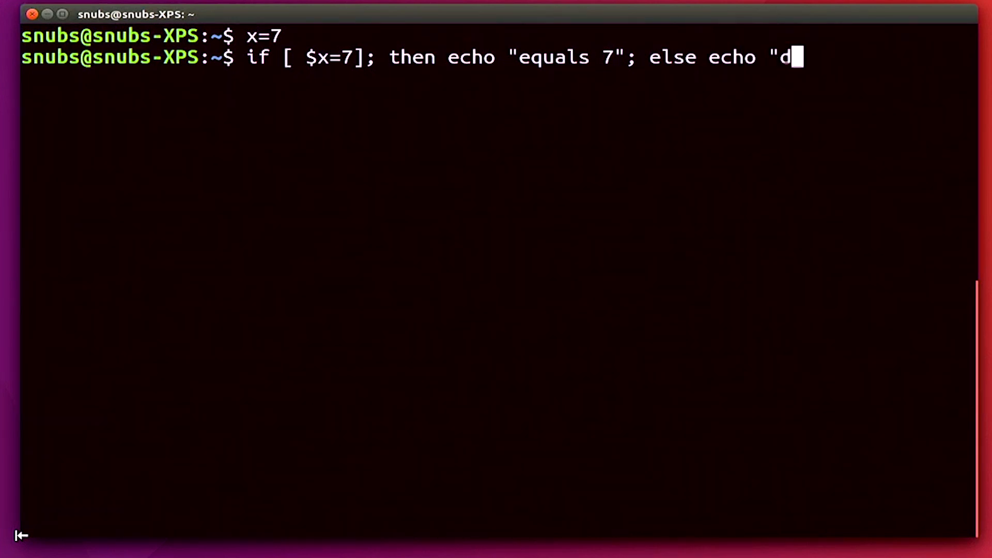
pyautogui.write('oes not equal 7')
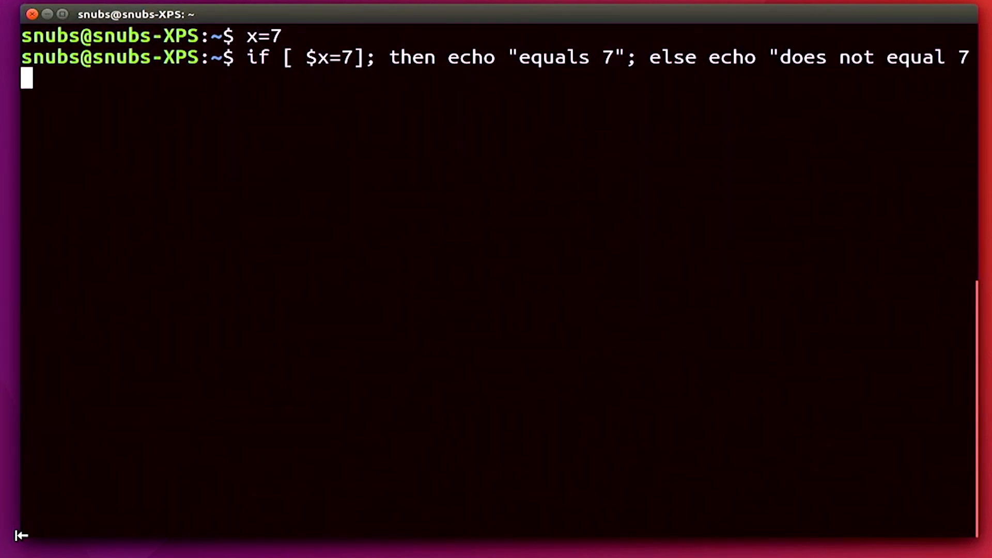
pyautogui.write('"; fi')
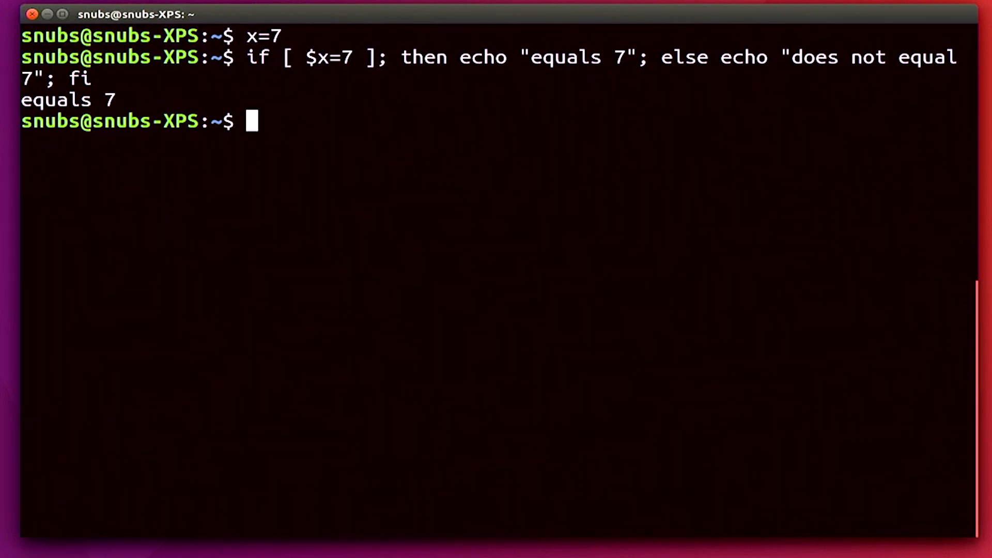
pyautogui.write('x=2')
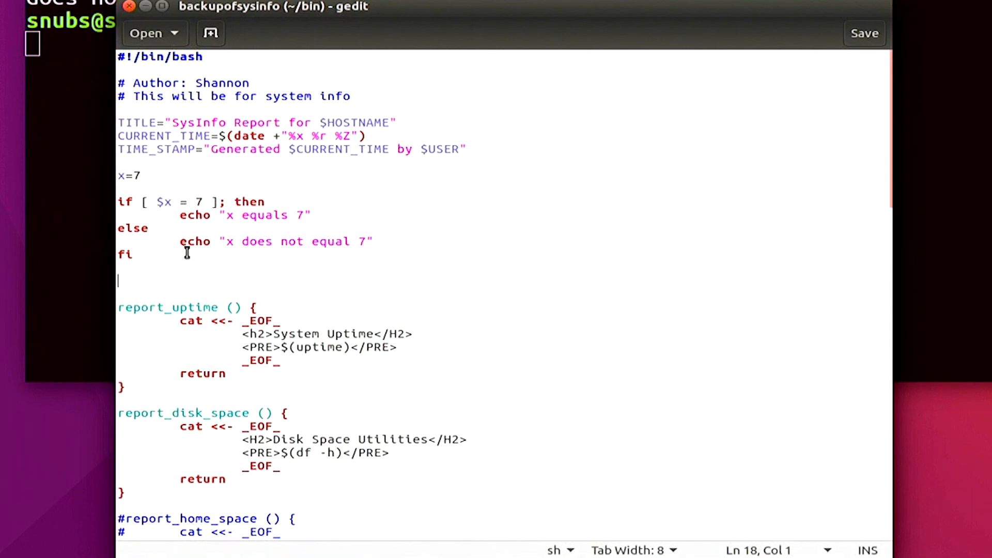
pyautogui.moveTo(139, 255)
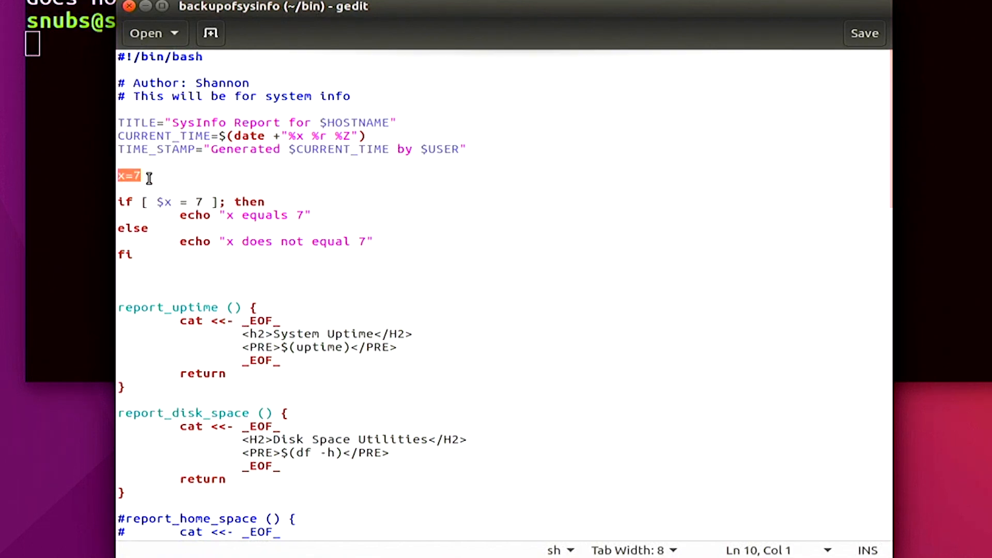
# Step: Step through the x=7 assignment and the if/else lines of the backupofsysinfo script in gedit
pyautogui.click(138, 175)
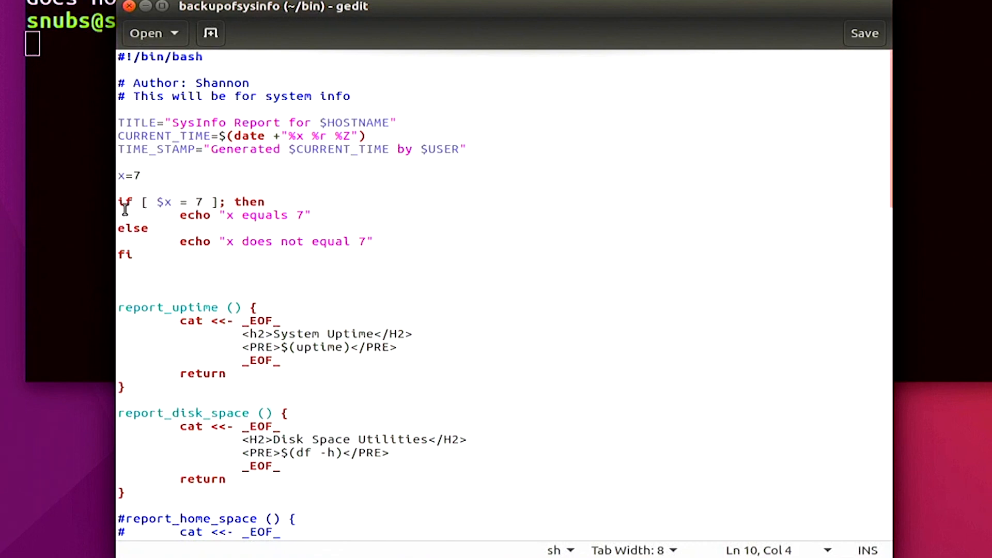
pyautogui.click(143, 175)
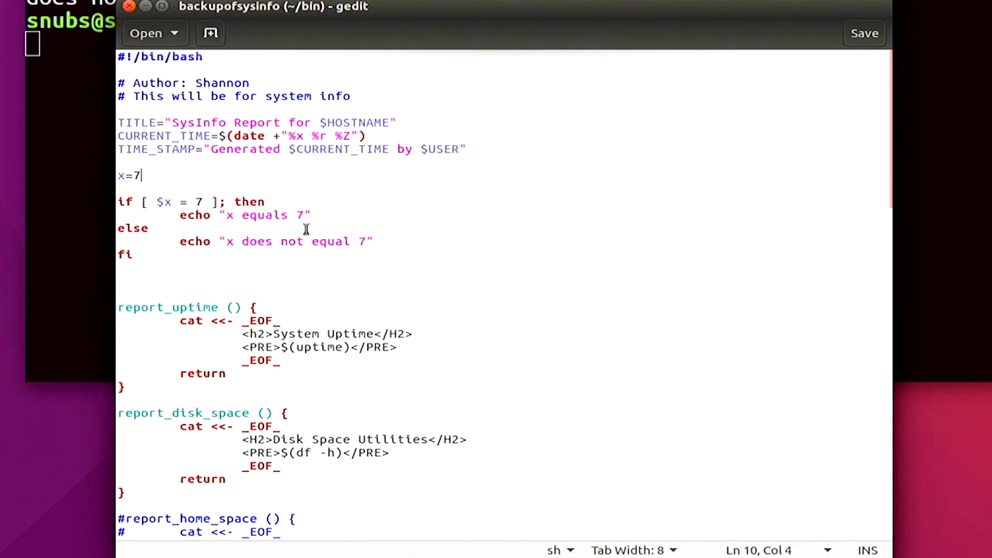
pyautogui.moveTo(120, 201)
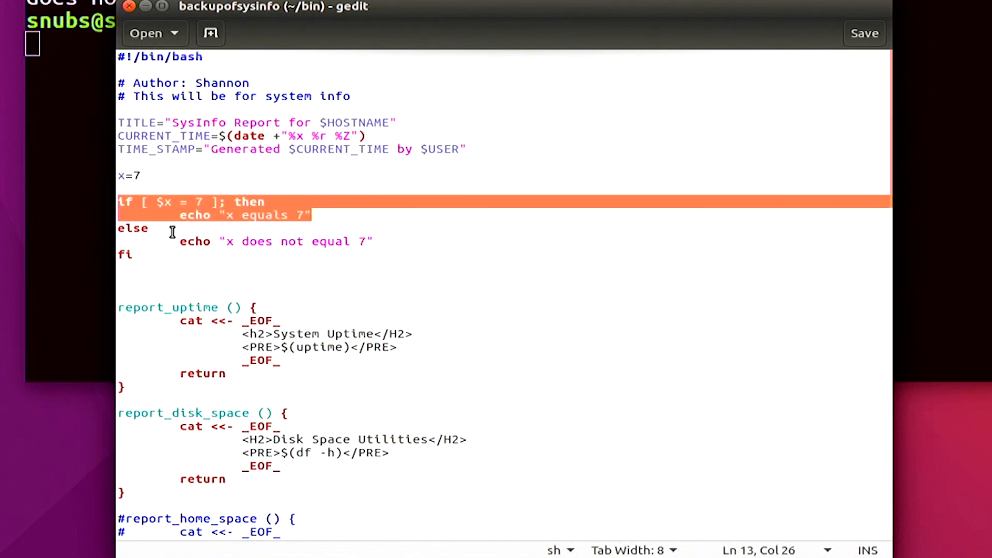
pyautogui.click(339, 240)
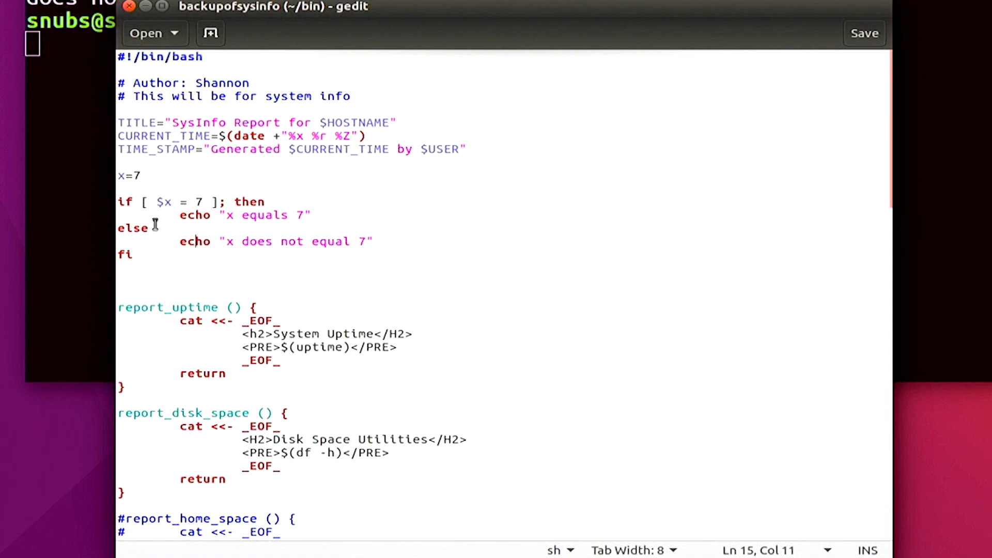
pyautogui.moveTo(133, 260)
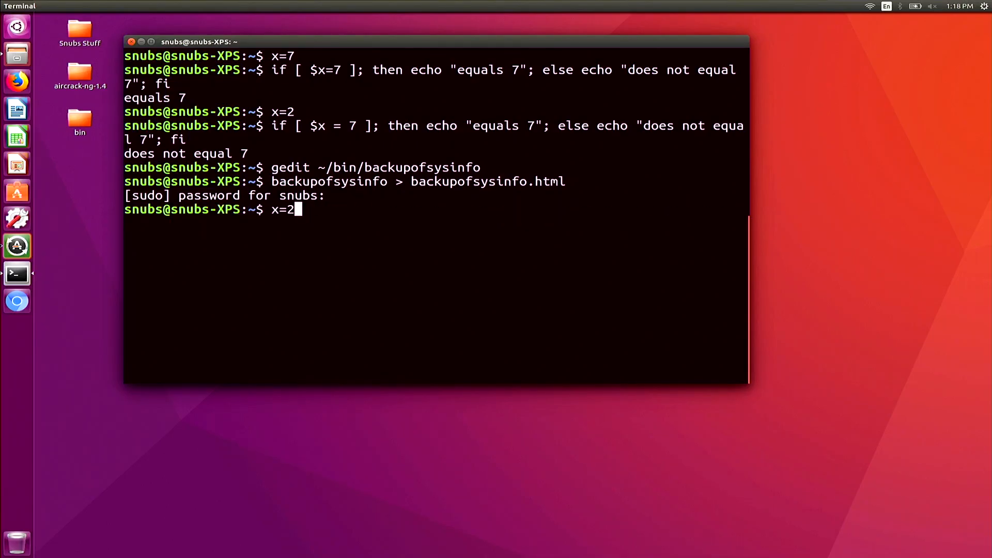
# Step: Launch firefox backupofsysinfo.html to view the generated report
pyautogui.write('firefox backupofsysinfo.html')
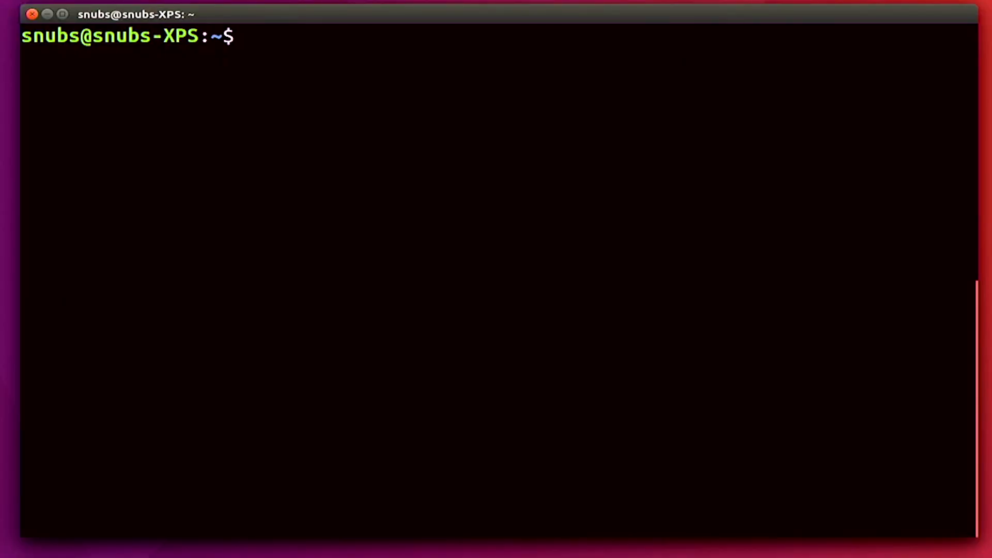
# Step: List /usr/bin with ls -d and echo $? to show exit status 0
pyautogui.write('ls')
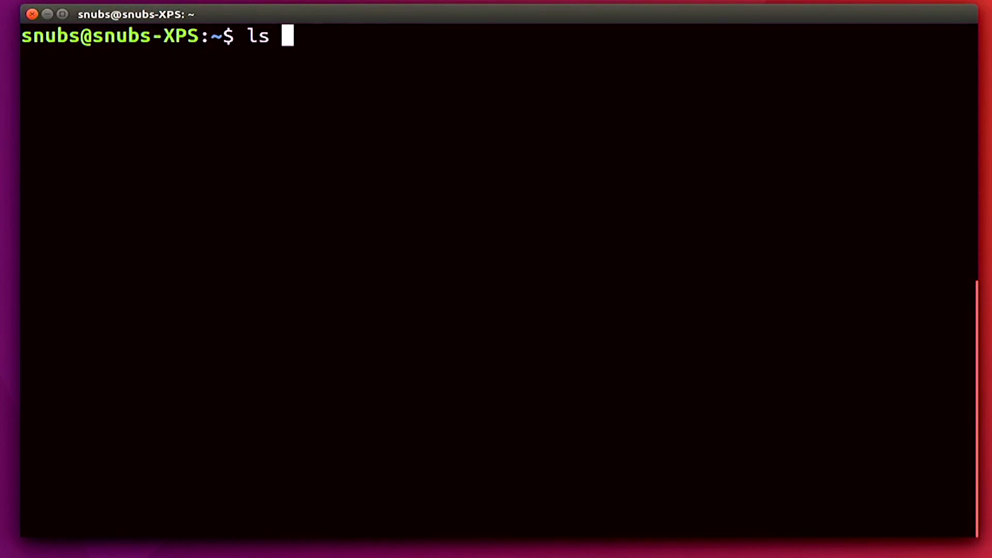
pyautogui.write('-d /usr')
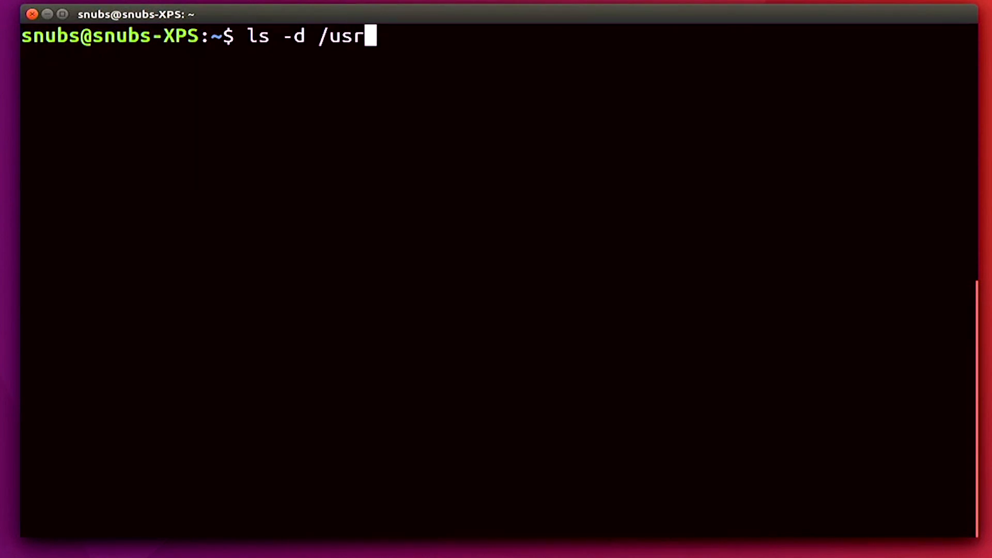
pyautogui.write('/bin')
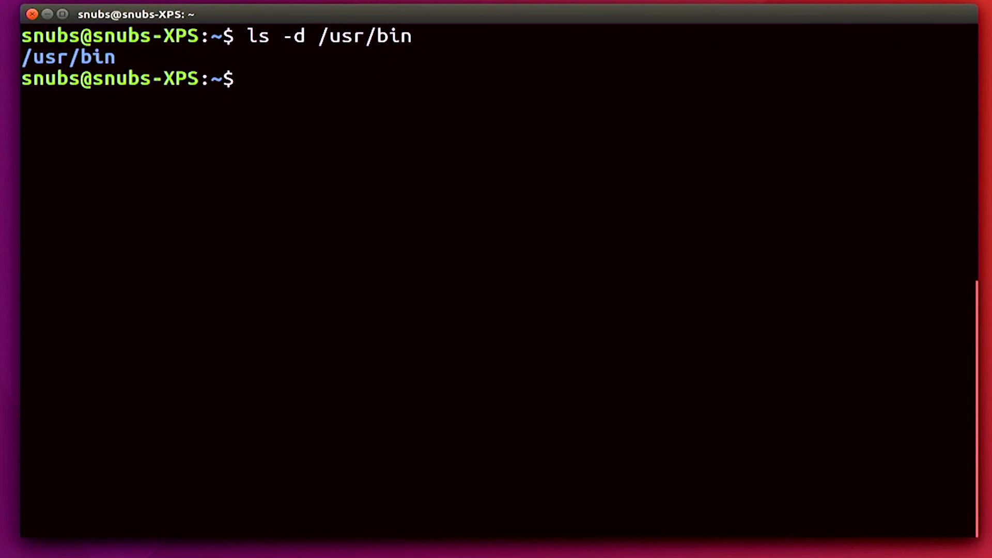
pyautogui.write('echo')
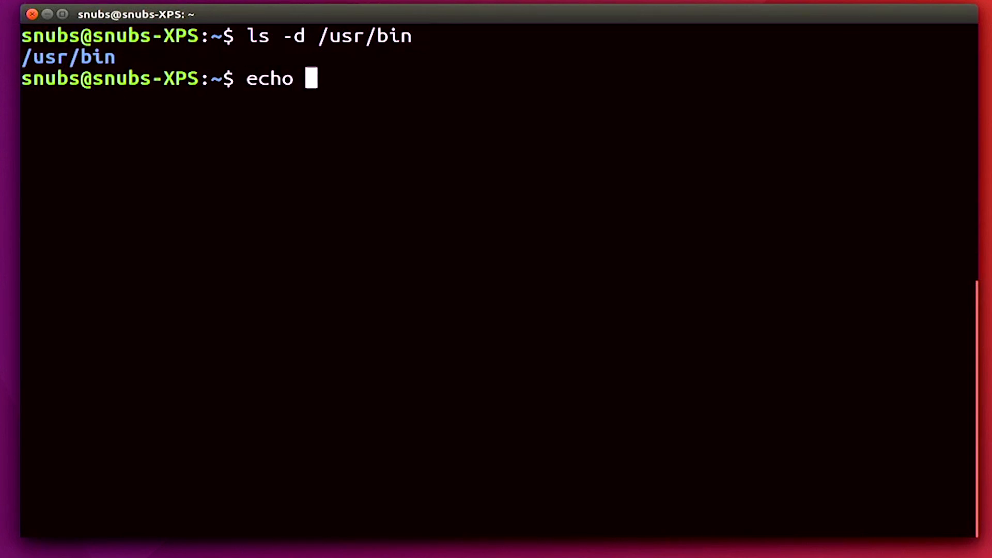
pyautogui.write('$?')
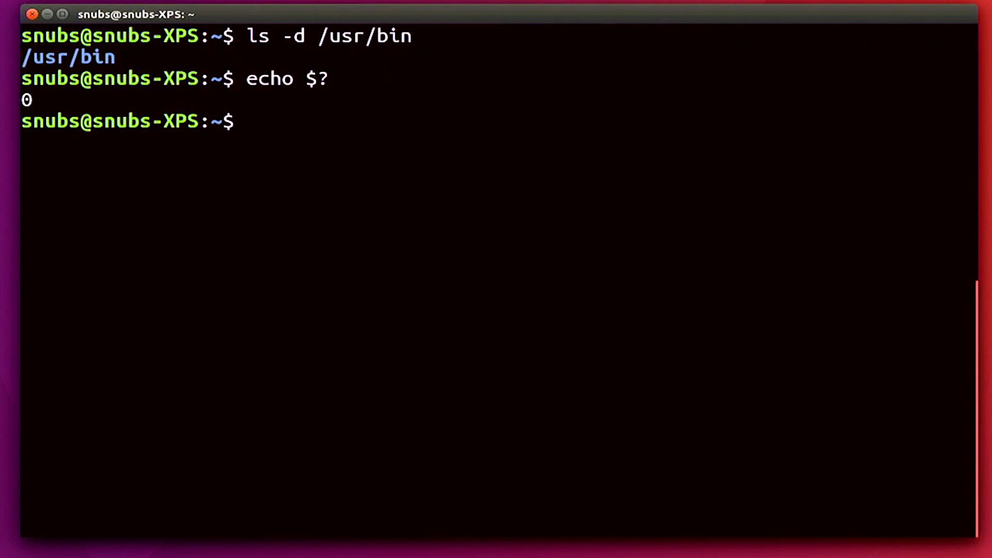
# Step: List the nonexistent /bin/usr, echo $? to show exit status 2, and start the true command
pyautogui.write('ls -d /')
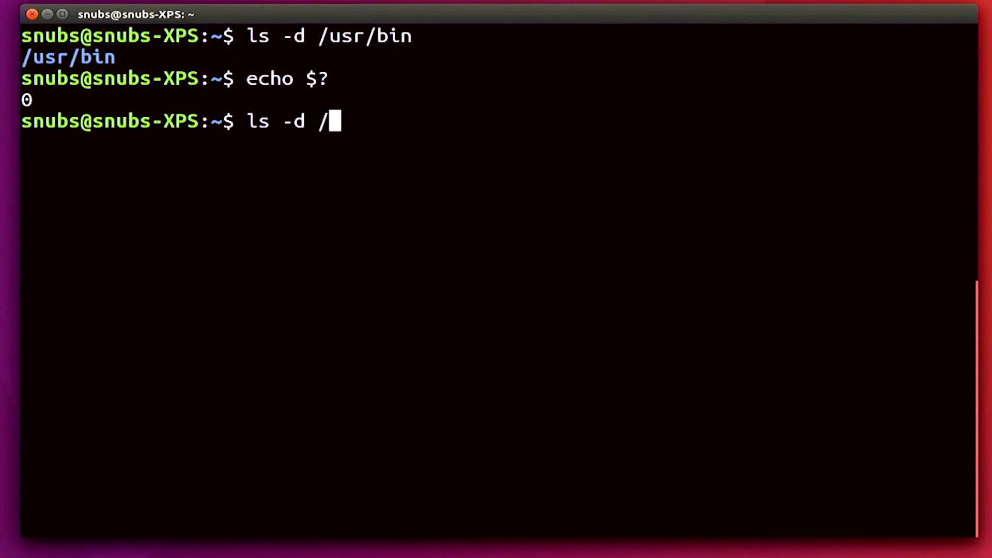
pyautogui.write('bin/usr')
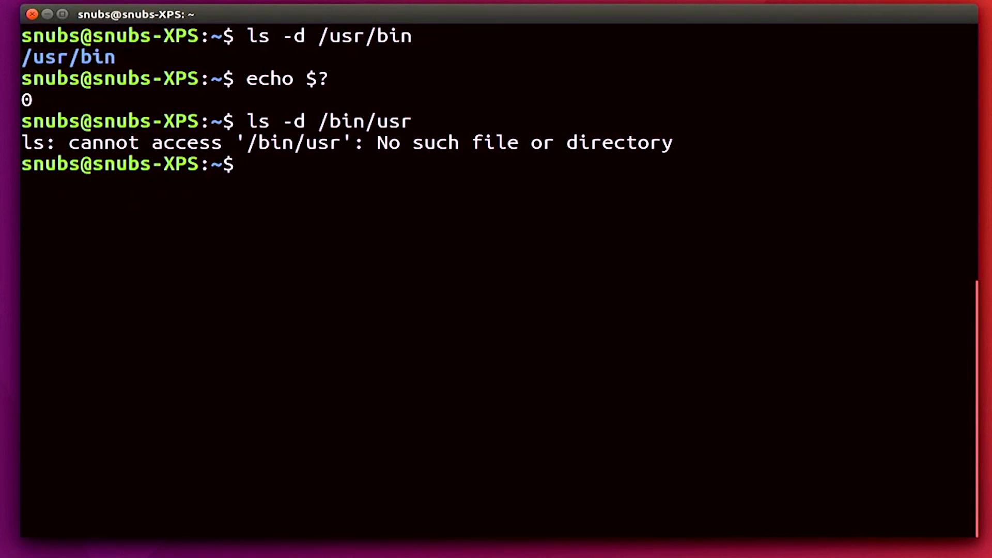
pyautogui.write('echo')
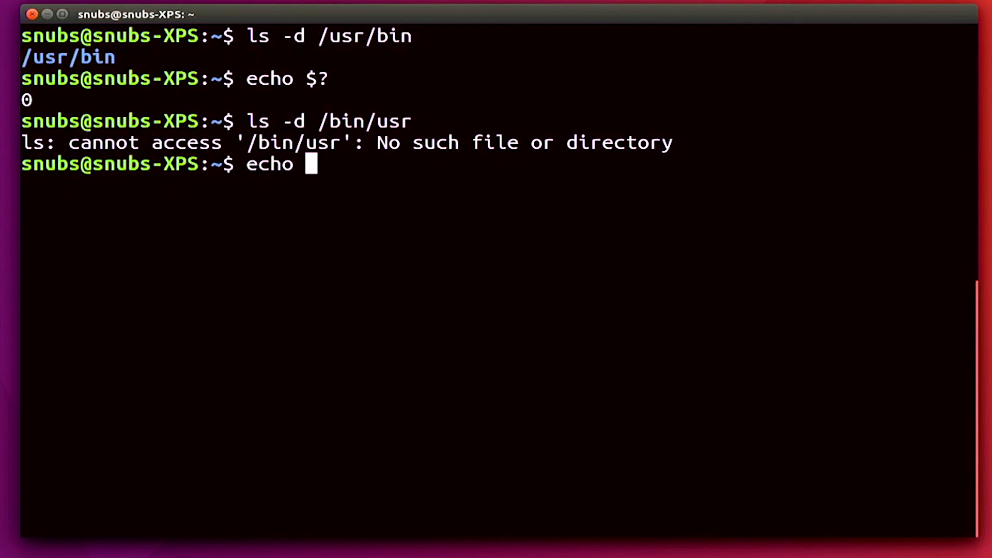
pyautogui.write('$?')
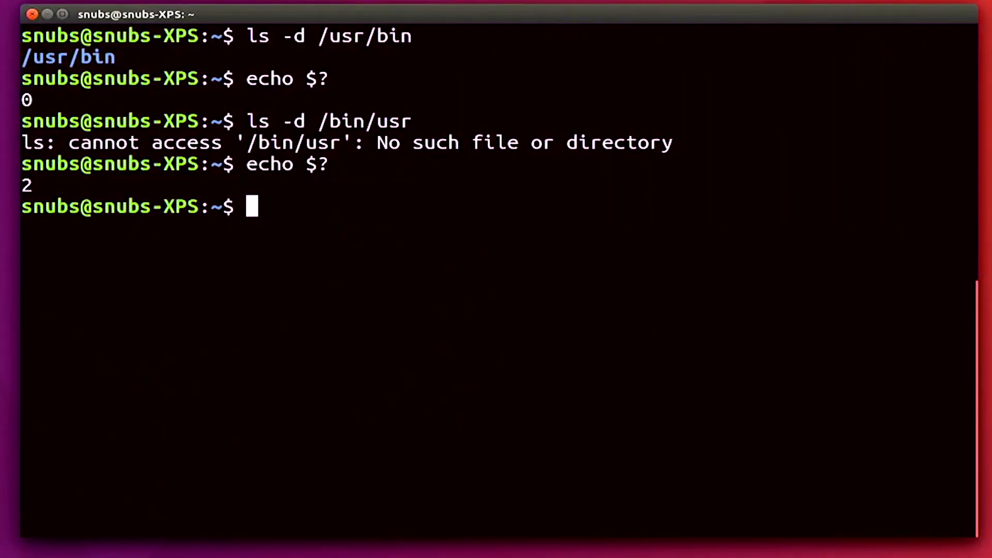
pyautogui.write('tru')
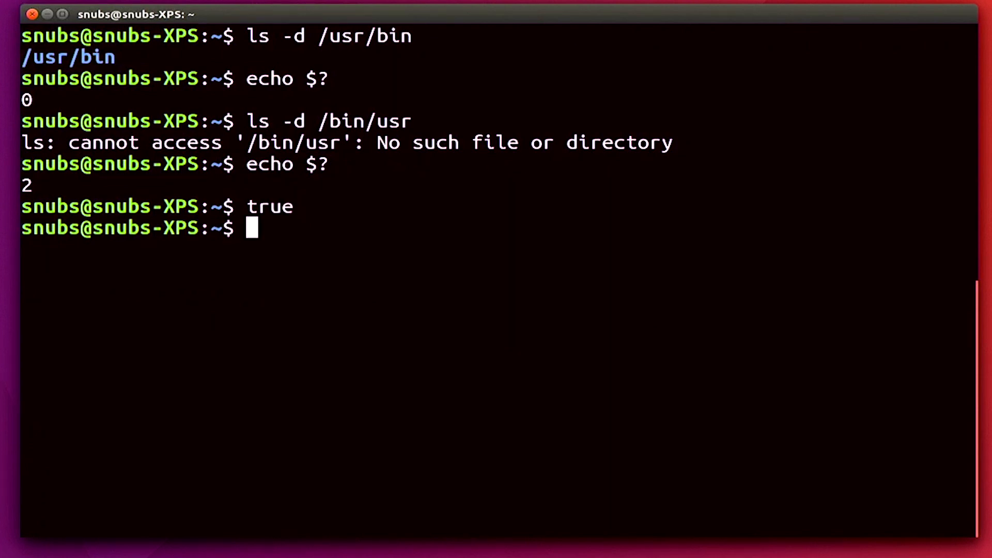
# Step: Echo $? after true for status 0, then run false and echo $? for status 1
pyautogui.write('echo $?')
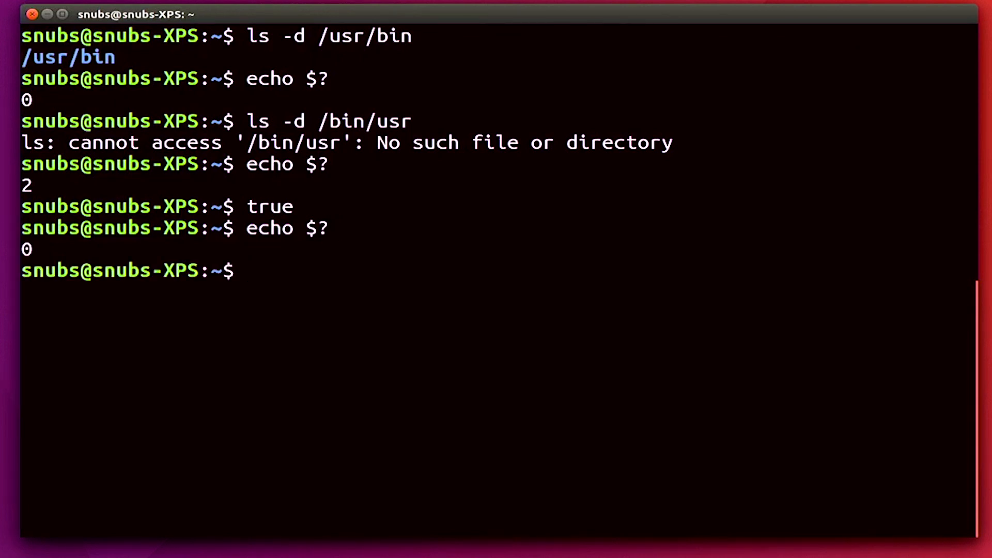
pyautogui.write('f')
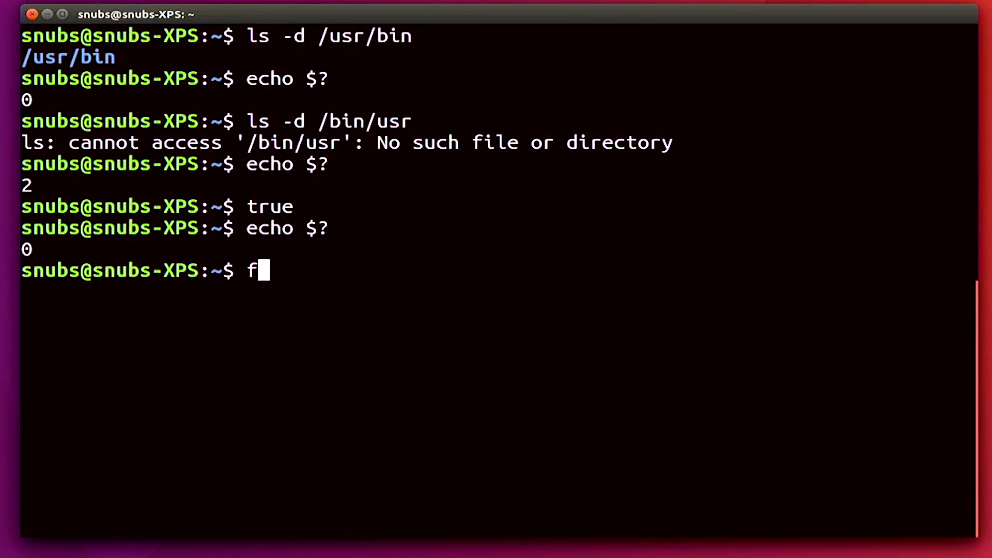
pyautogui.press('Return')
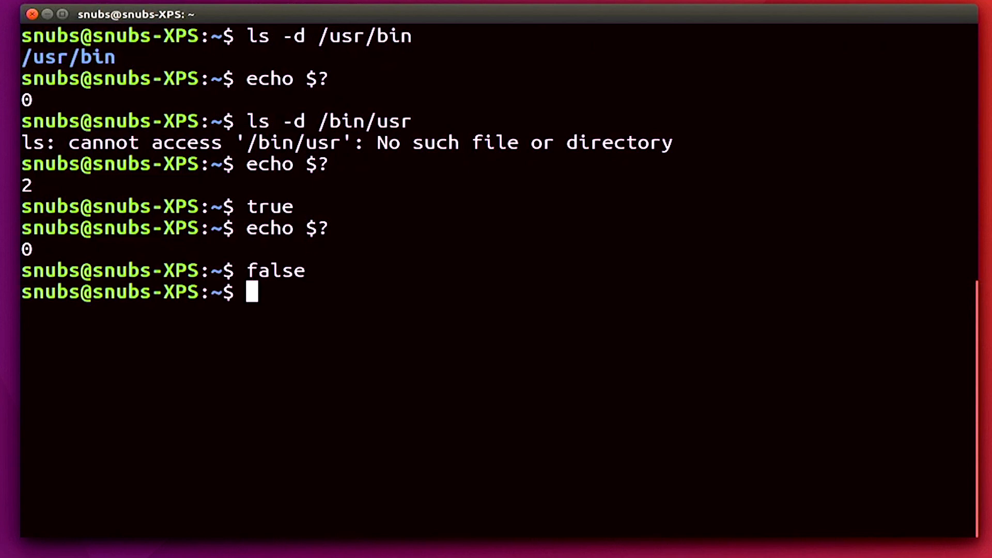
pyautogui.write('echo $?')
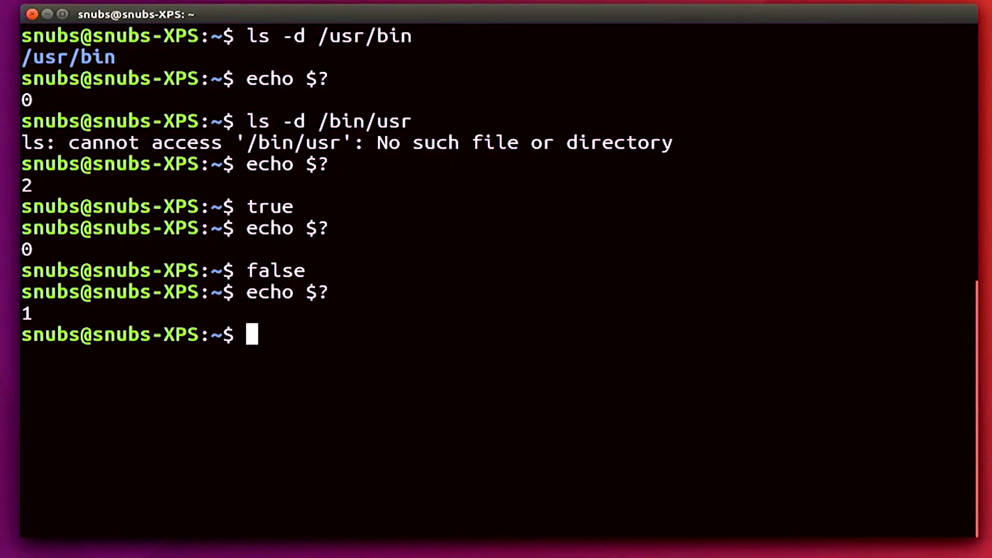
# Step: Run if true; then echo "it's true!"; fi to print it's true!
pyautogui.write('if true;')
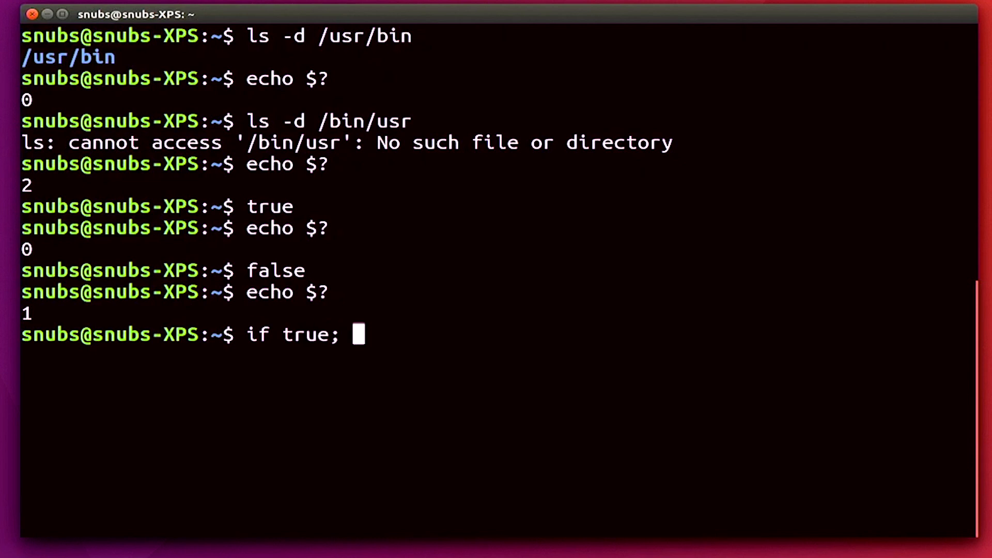
pyautogui.write('then echo')
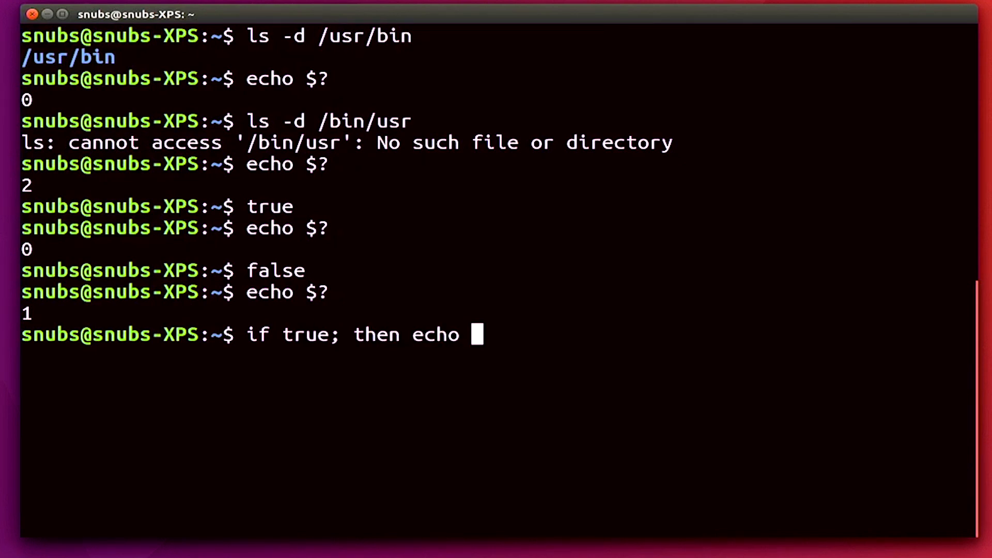
pyautogui.write('"it\'s t')
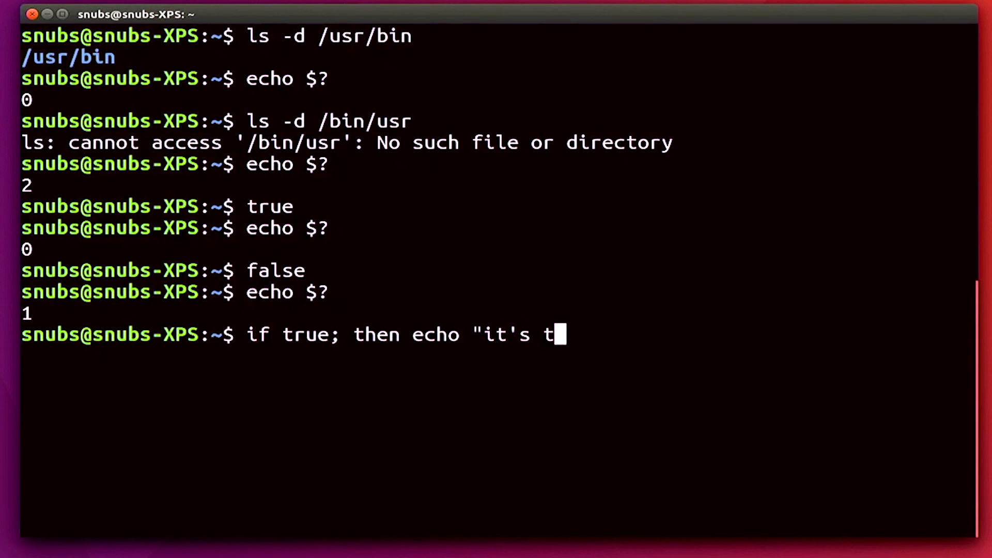
pyautogui.write('rue!"; f')
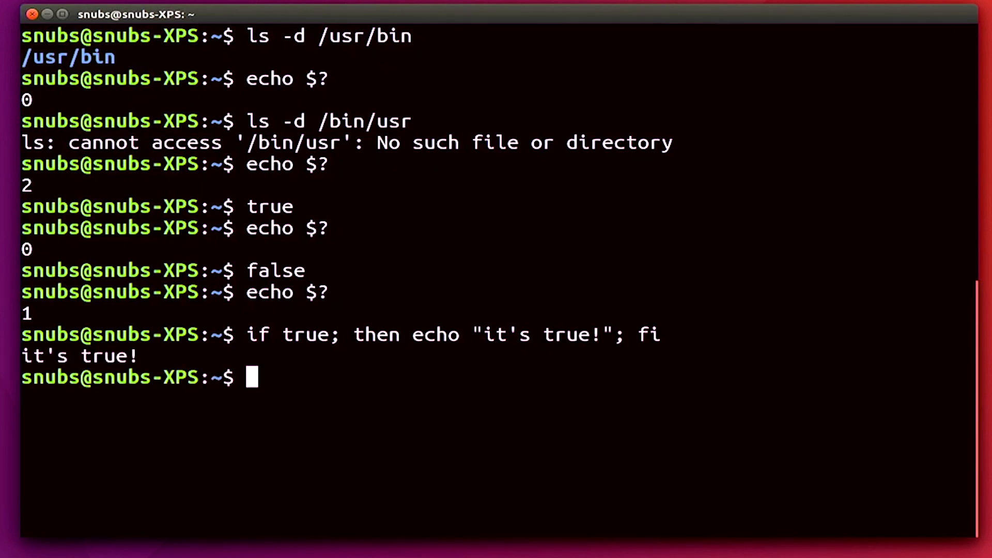
# Step: Run the if false version echoing "it's not true!", which prints nothing
pyautogui.write('if false; then echo')
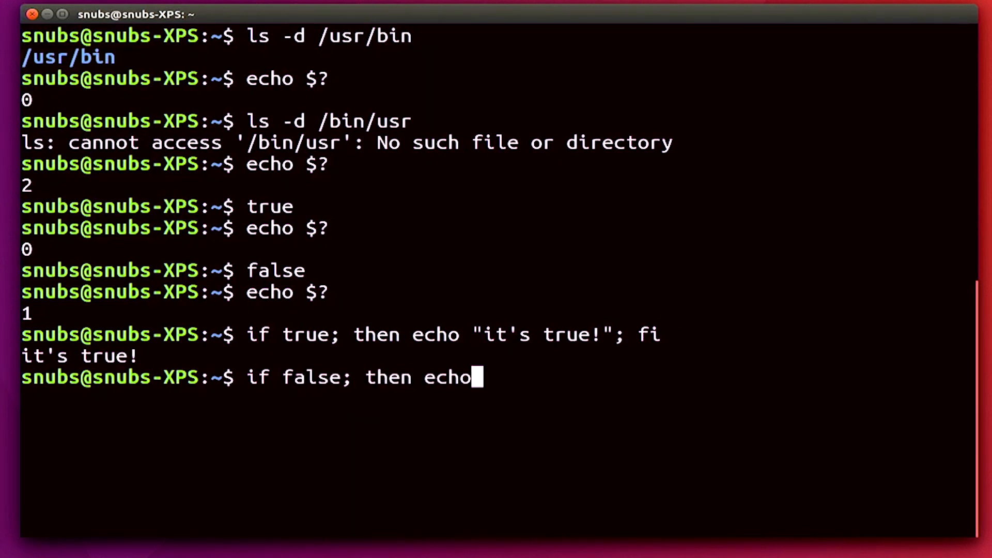
pyautogui.write('"it\'s not true')
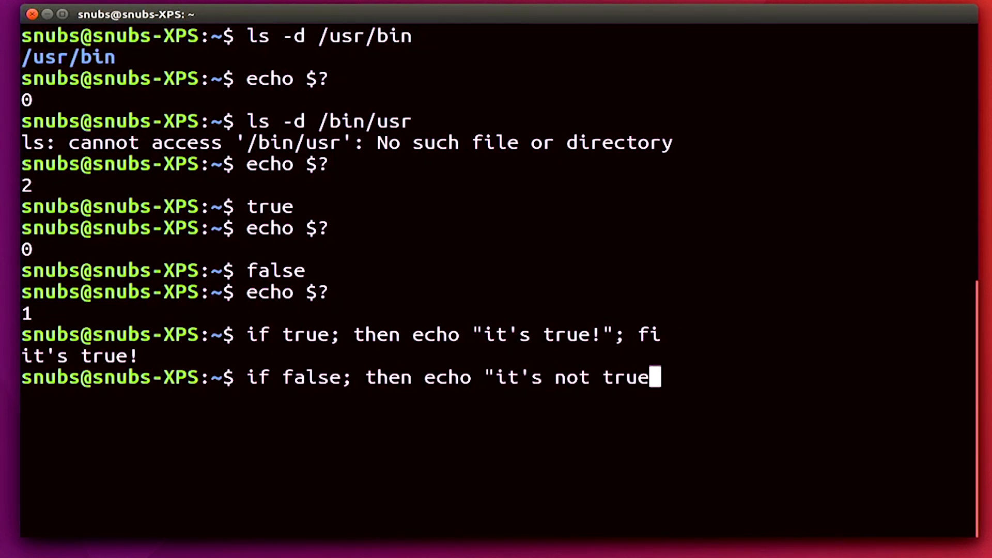
pyautogui.write('!"; fi')
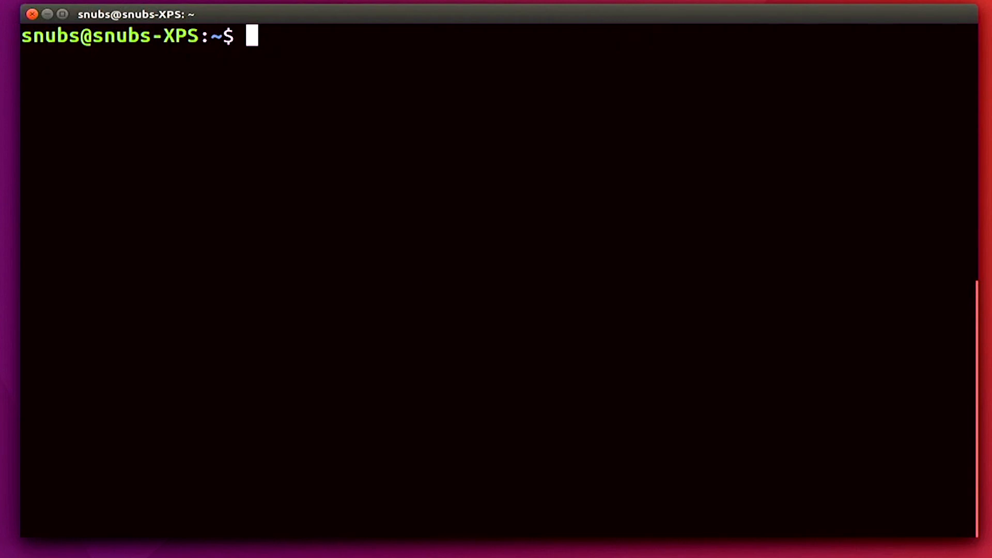
# Step: Run the if false; true command printing it's true!, recall it and change the second condition to false
pyautogui.write('if false; then echo "it\'s not true!"; fi')
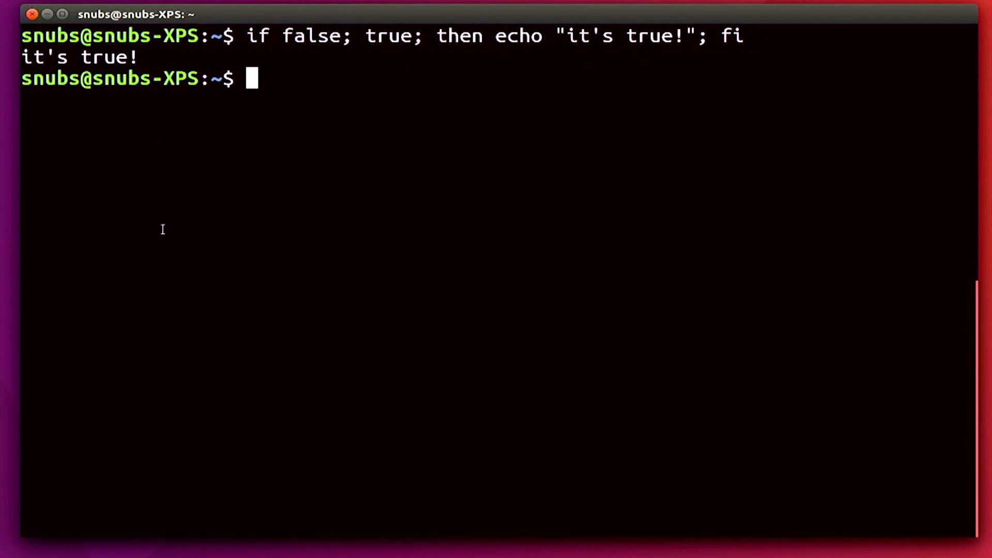
pyautogui.press('Up')
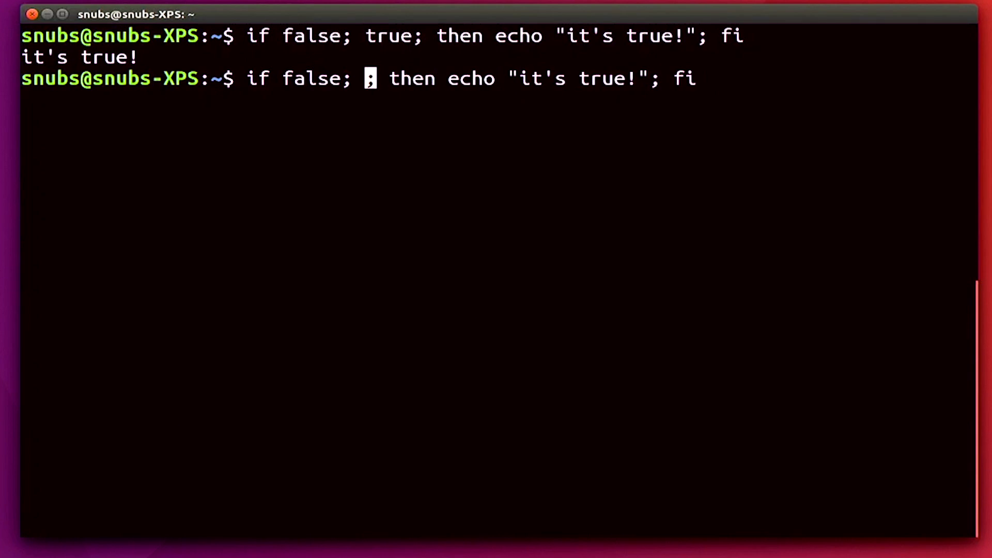
pyautogui.write('false')
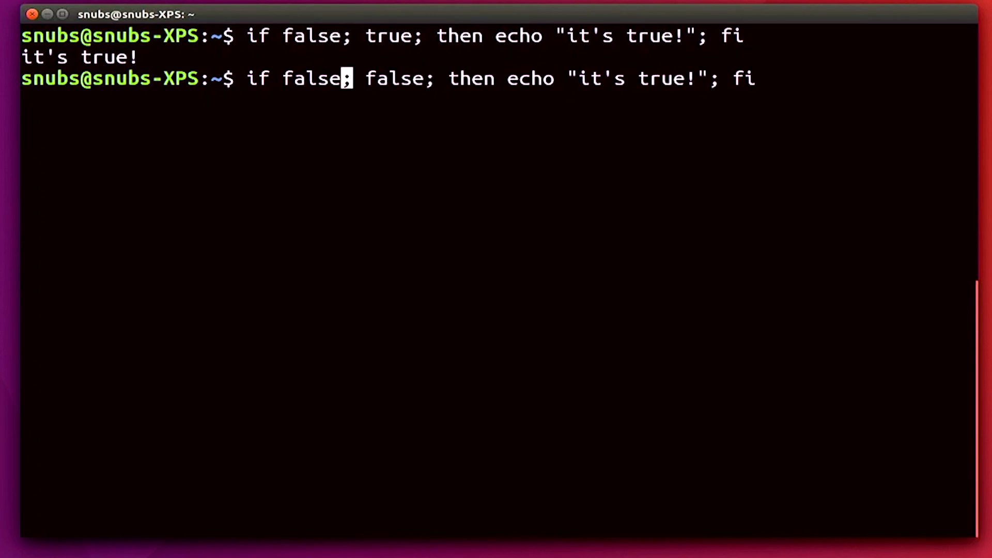